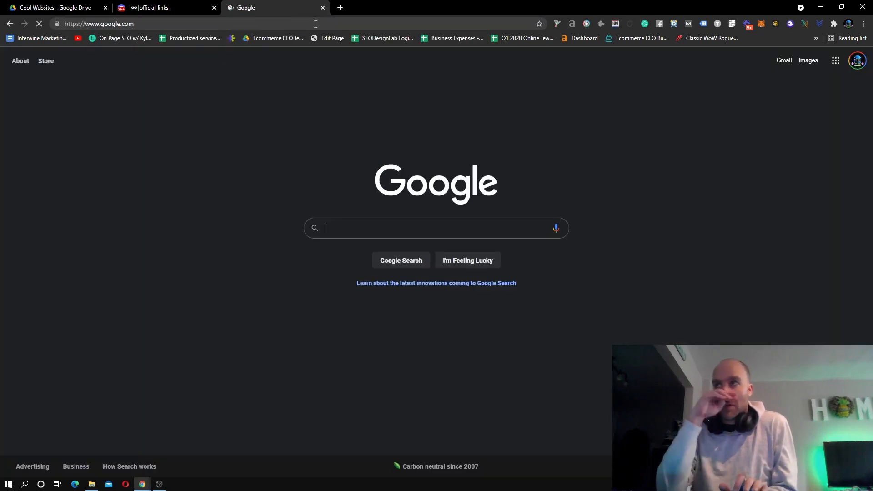
Step: Search 'metamask', open metamask.io, check the wallet balance in the extension, and start a new tab
text(metamask)
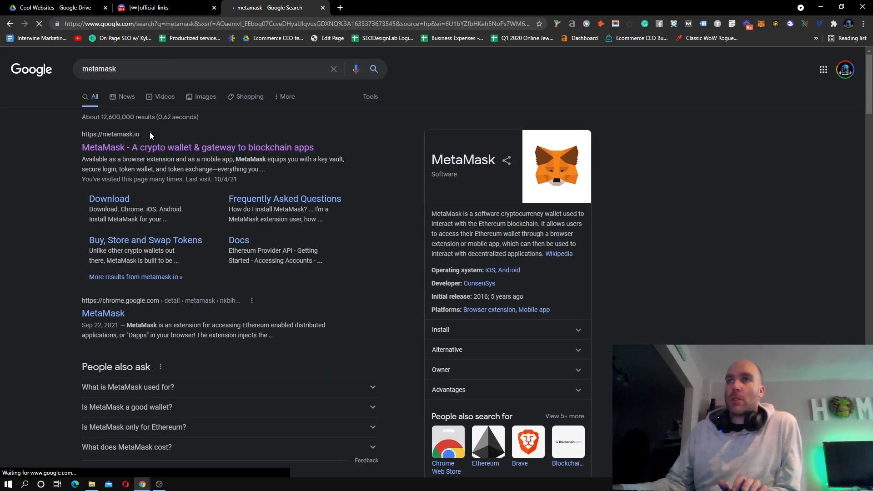
click(197, 147)
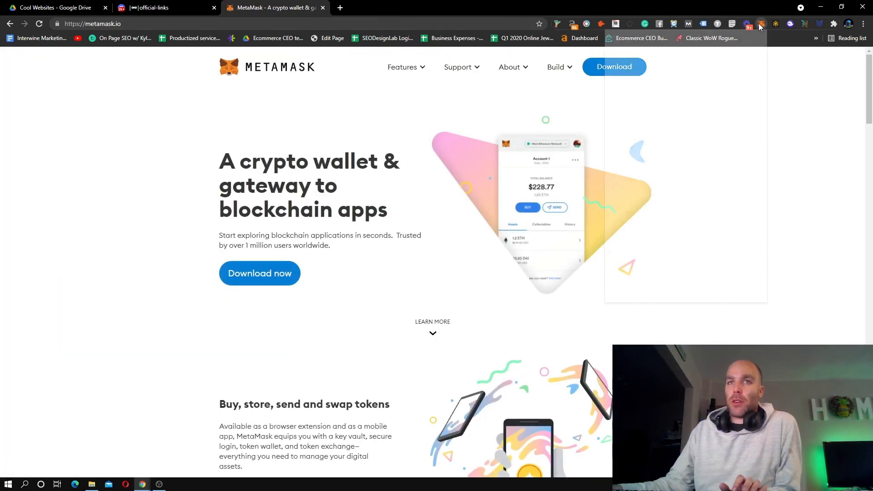
click(759, 24)
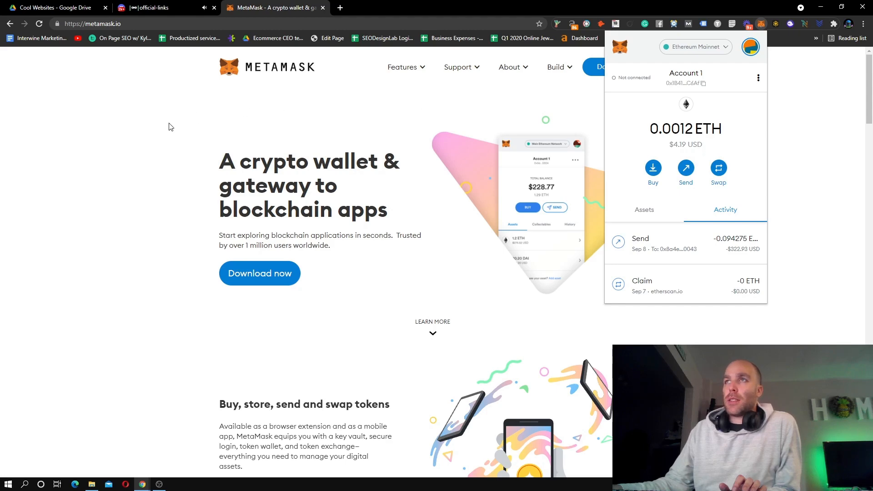
click(339, 7)
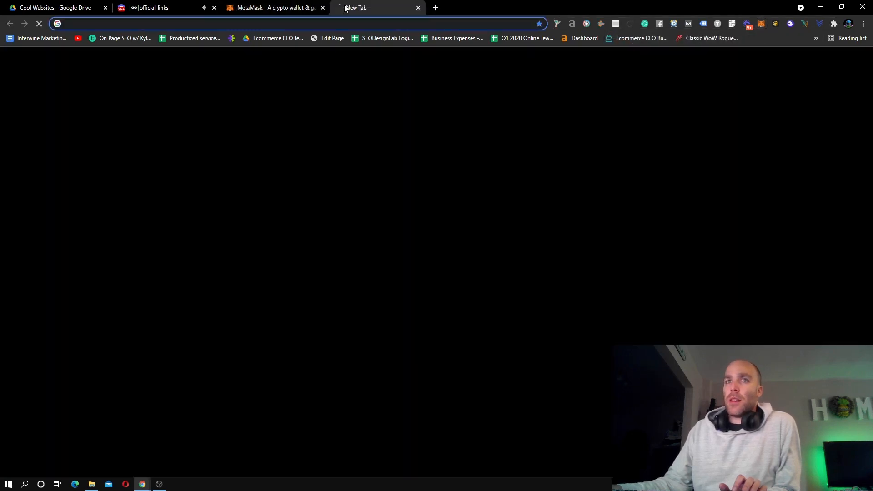
Step: Load opensea.io and reach its wallet sign-in page offering MetaMask
text(opensea.io)
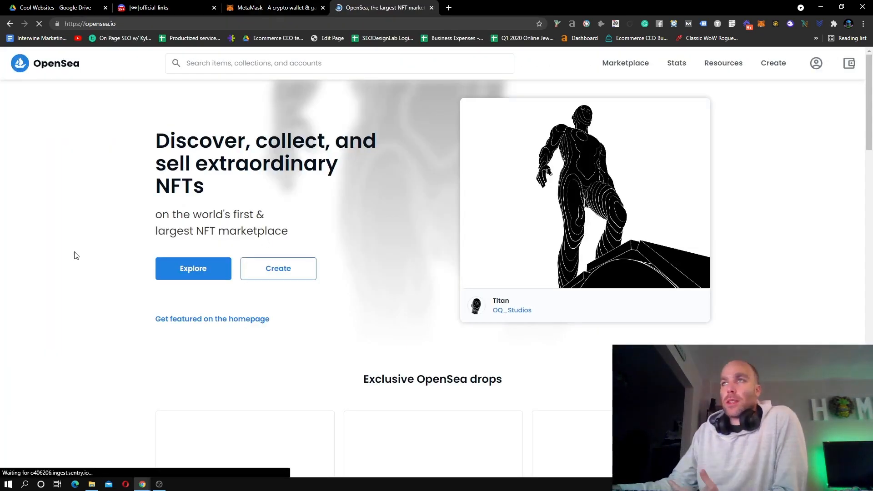
click(815, 63)
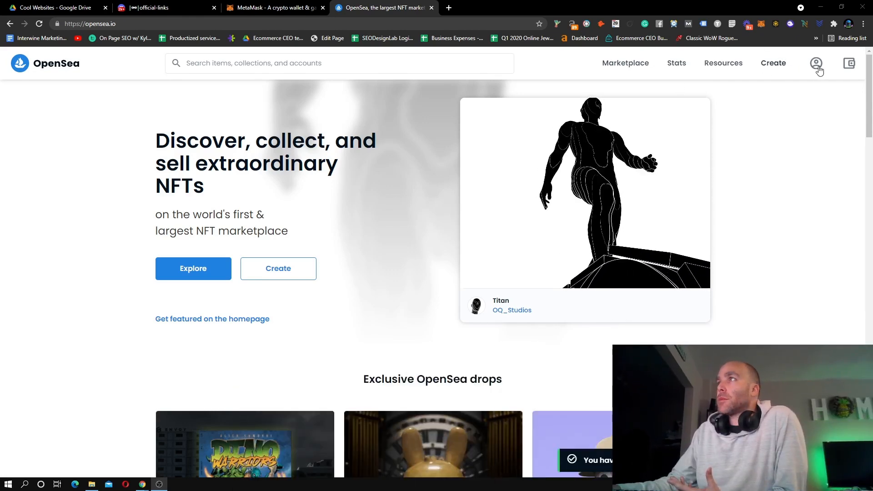
click(856, 63)
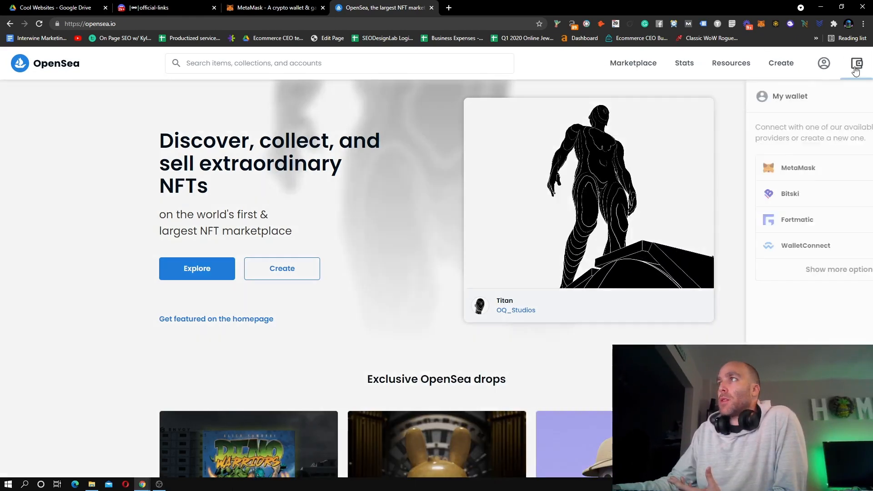
click(797, 168)
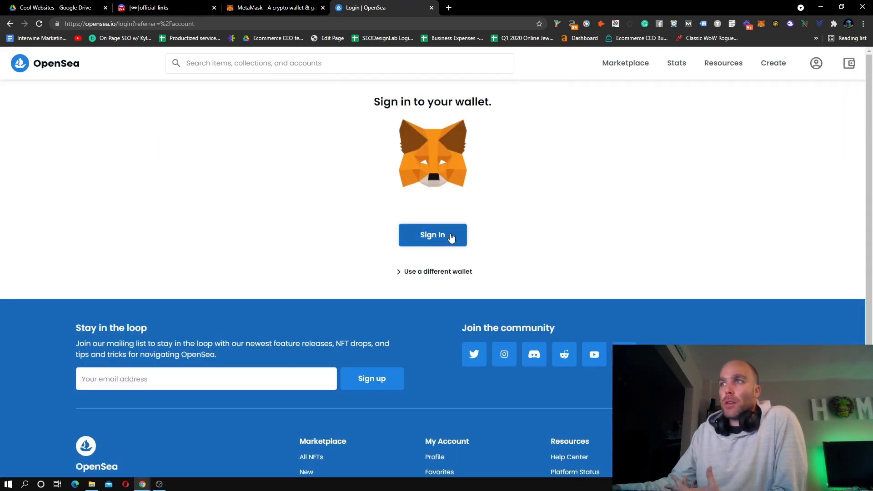
Step: Sign in to OpenSea with the wallet and load the profile's collected items
click(856, 63)
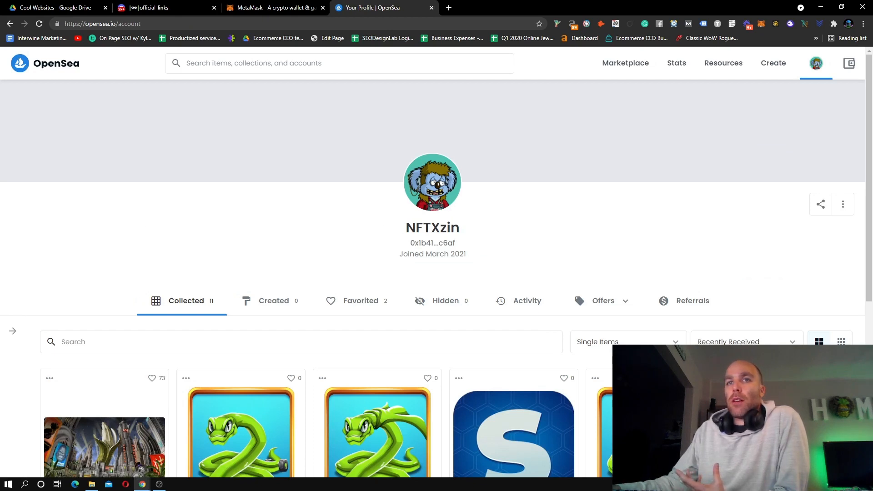
mouse_move(612, 117)
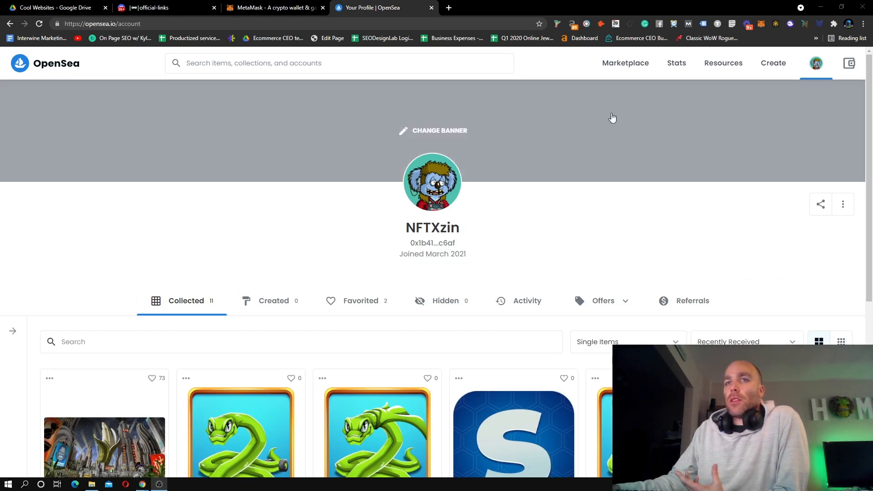
click(816, 62)
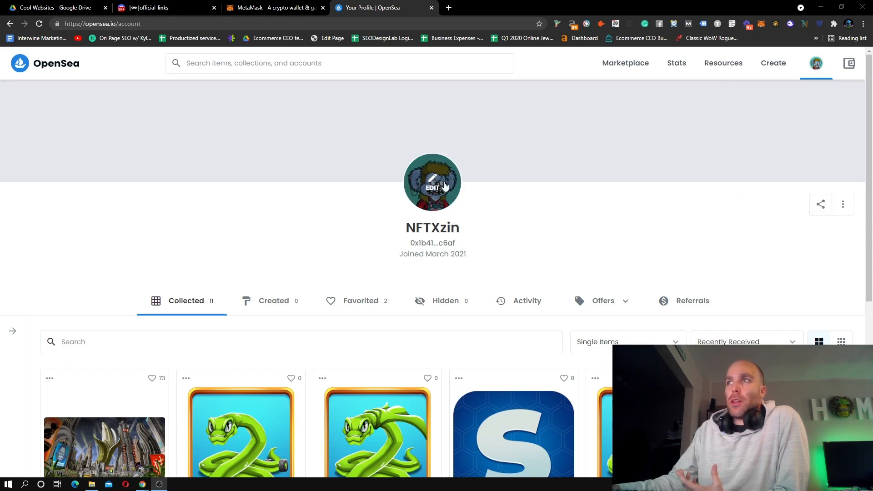
mouse_move(316, 133)
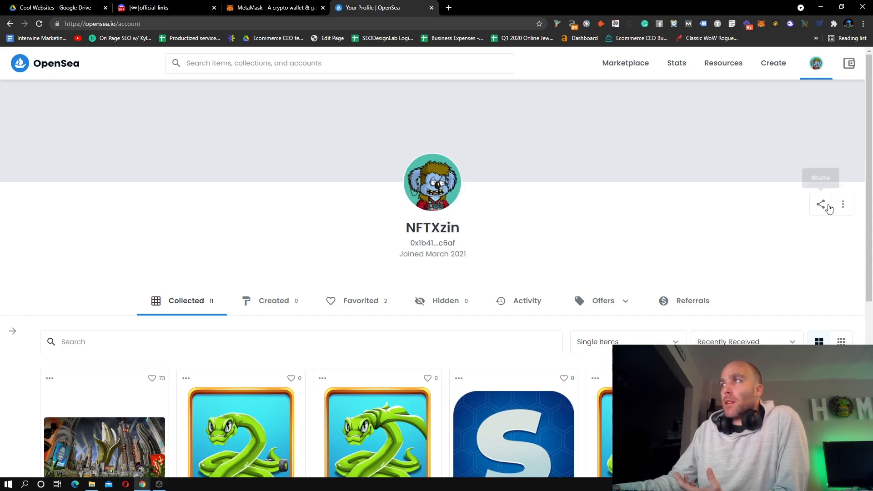
Step: From the profile's options menu, review and approve MetaMask's OpenSea signature request
click(843, 204)
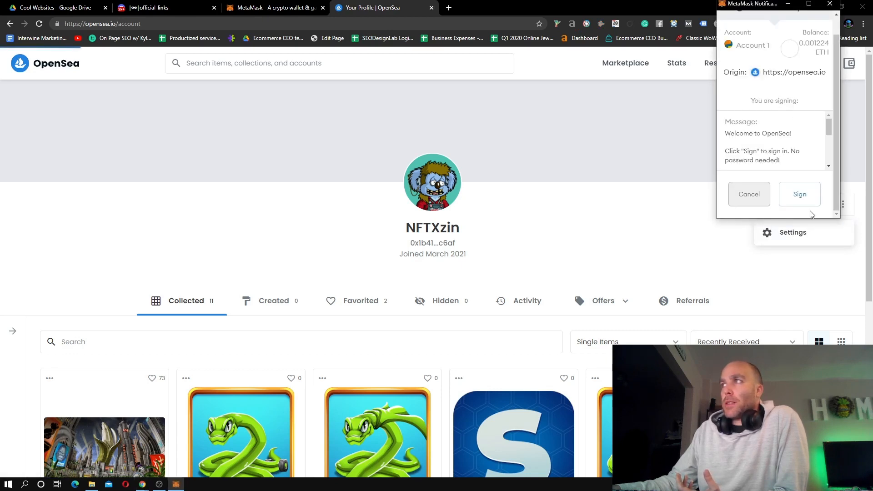
drag(739, 133, 791, 134)
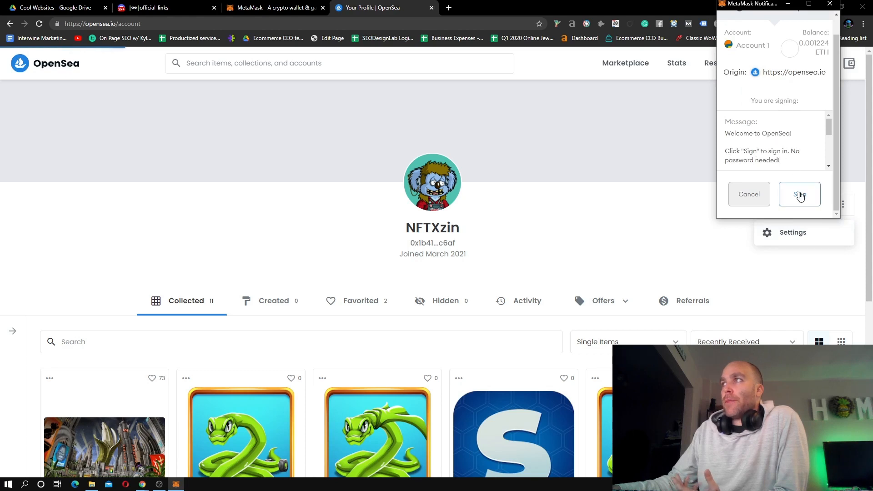
drag(790, 151, 798, 161)
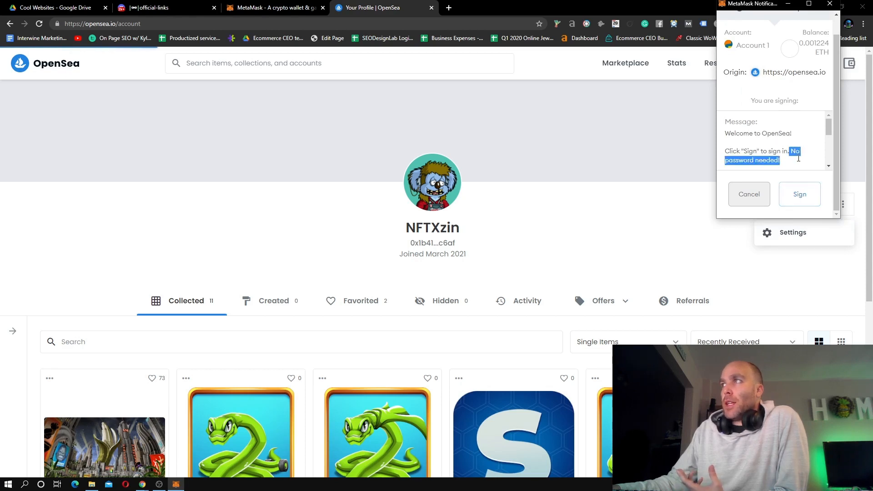
scroll(down, 3)
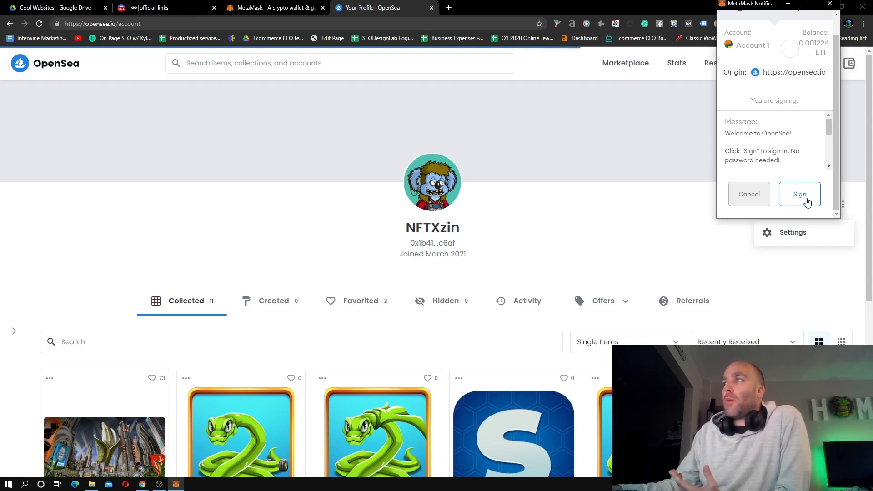
click(800, 194)
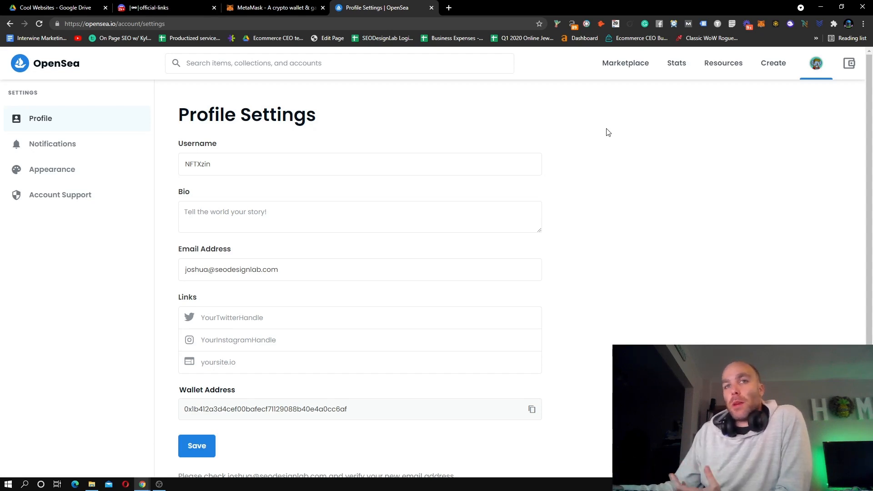
Step: Open OpenSea's wallet panel showing a $4.16 USD total balance in ETH
click(849, 63)
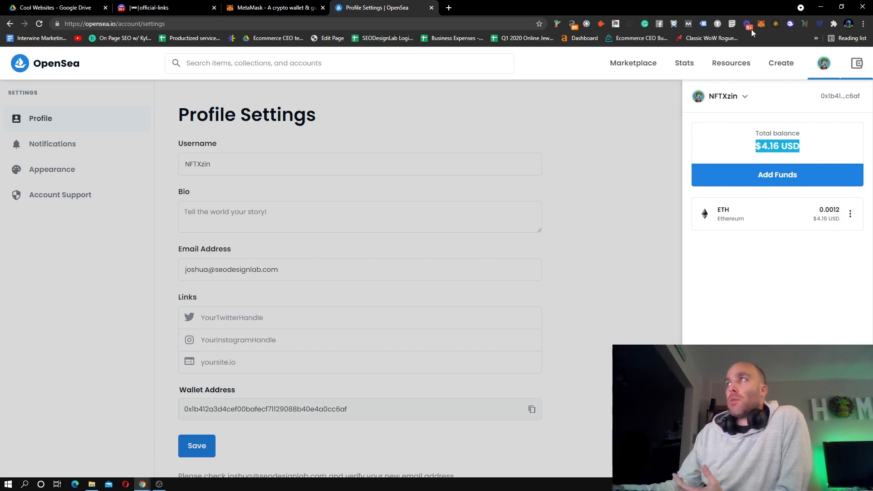
Step: Check MetaMask, open a new tab, then reopen MetaMask over OpenSea showing 0.0012 ETH (~$4.20)
click(747, 24)
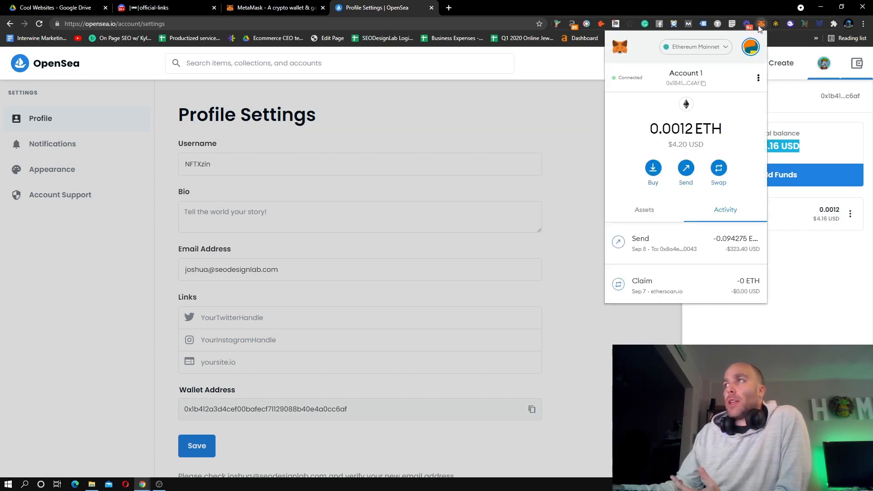
mouse_move(685, 82)
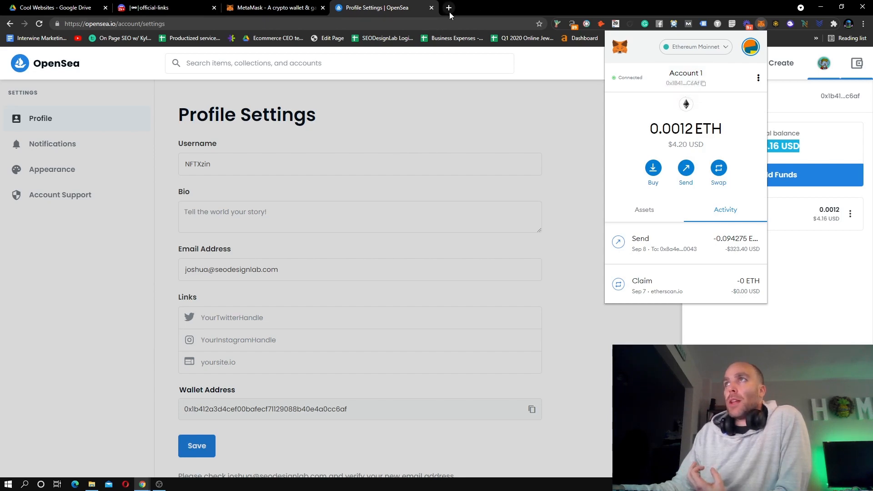
click(448, 8)
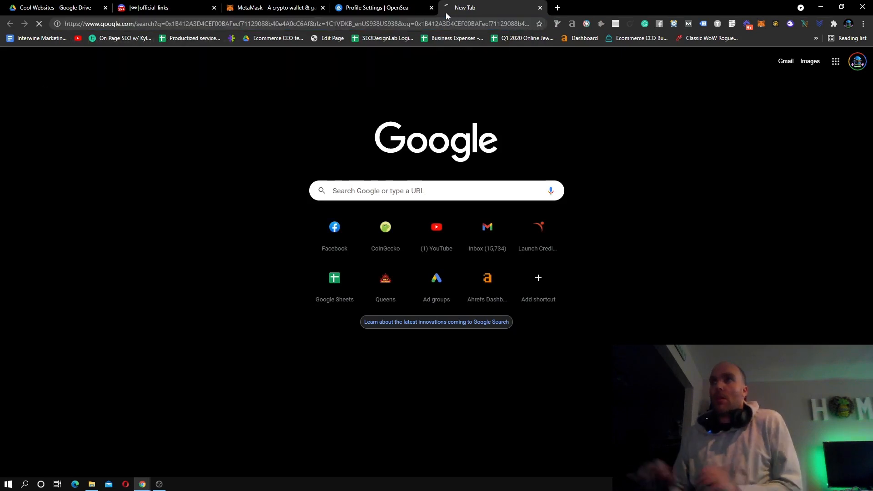
click(373, 8)
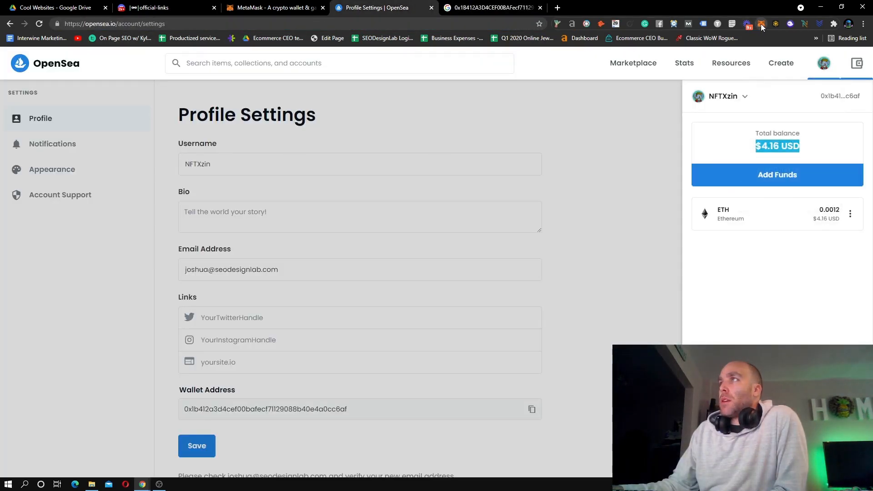
click(761, 25)
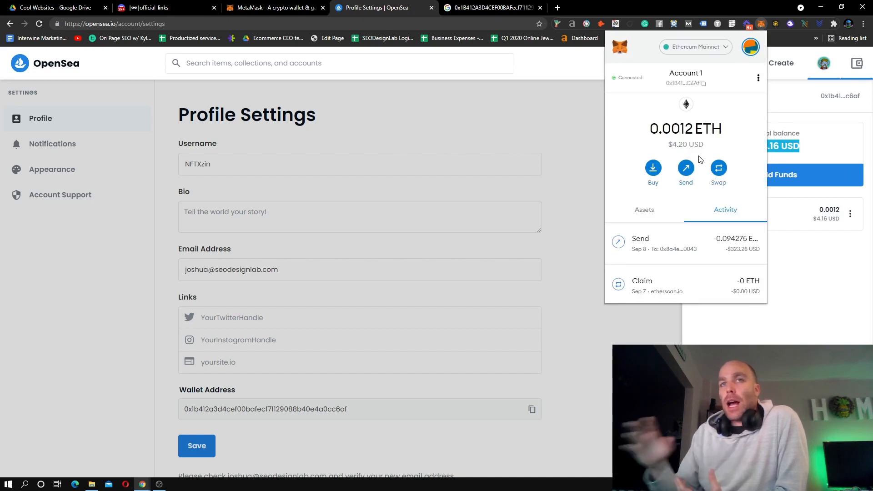
mouse_move(703, 159)
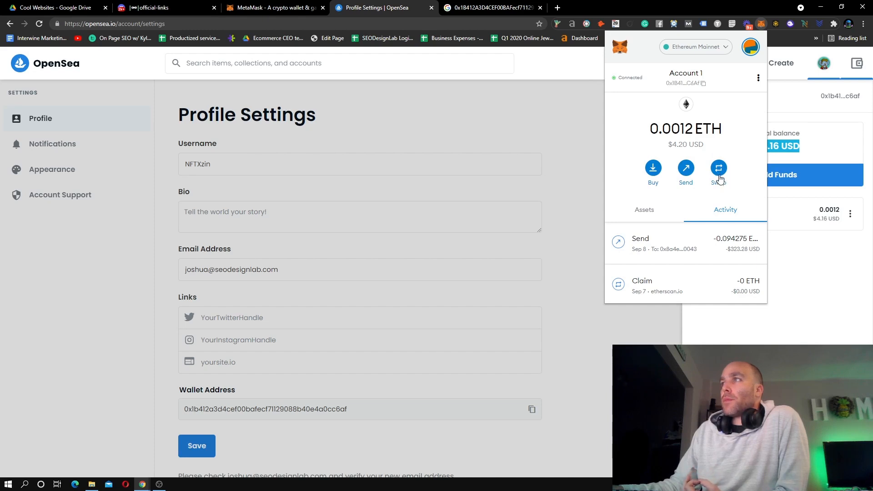
Step: Begin a MetaMask ETH send, then cancel it and close the wallet
click(685, 168)
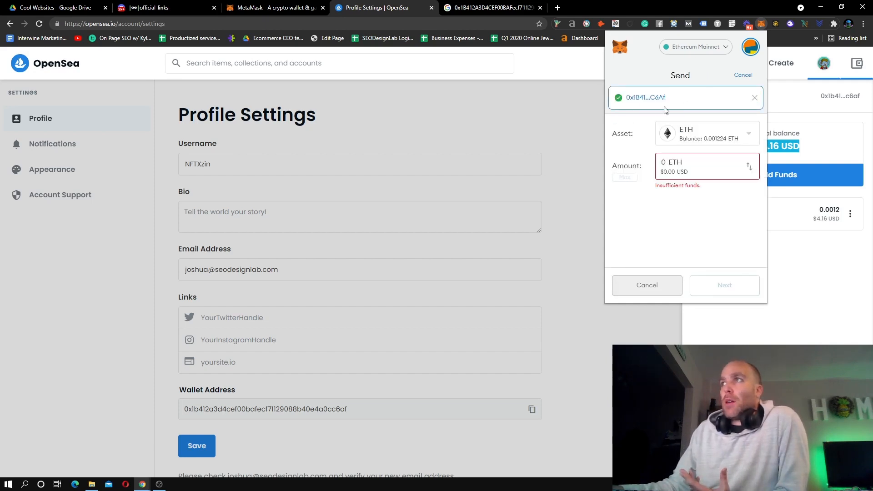
mouse_move(717, 262)
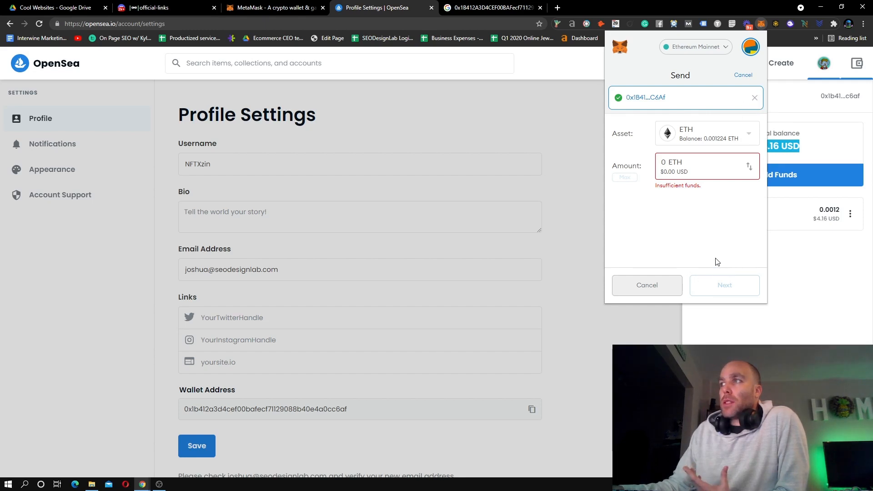
mouse_move(744, 308)
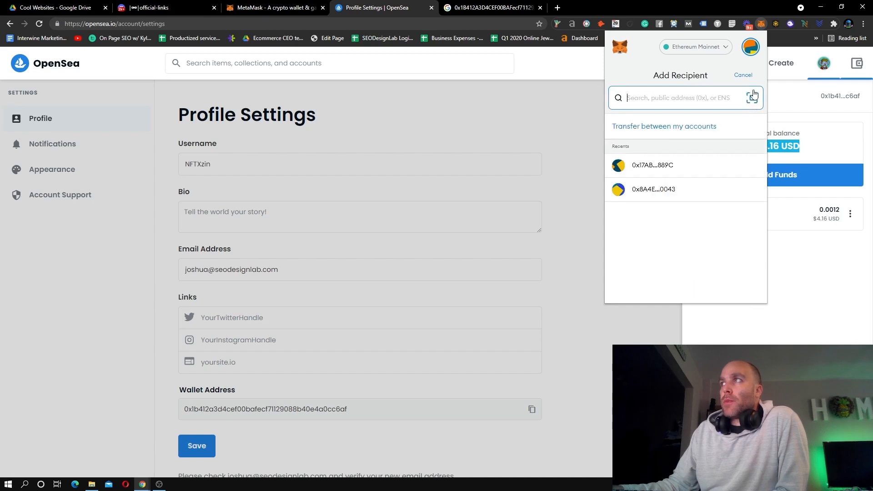
click(742, 75)
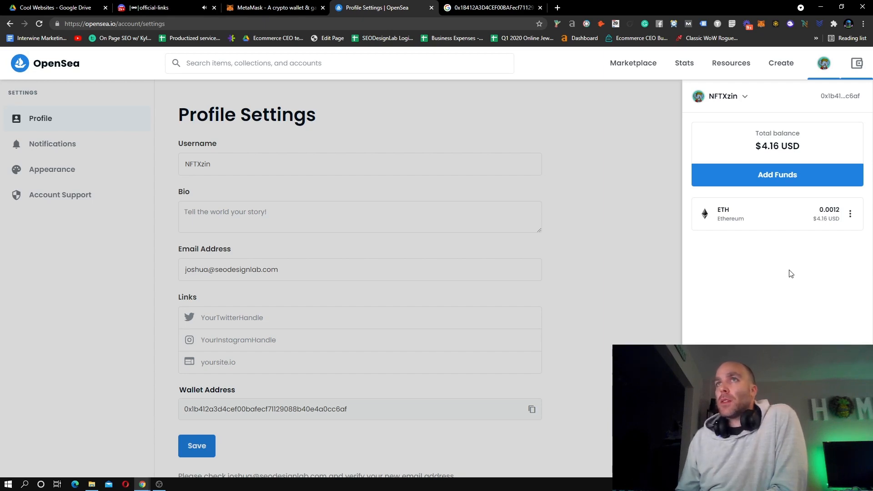
mouse_move(789, 273)
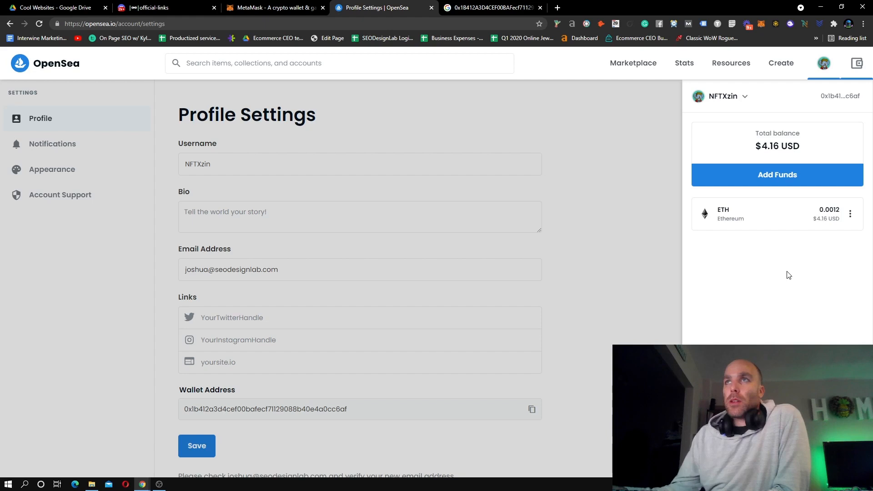
mouse_move(49, 62)
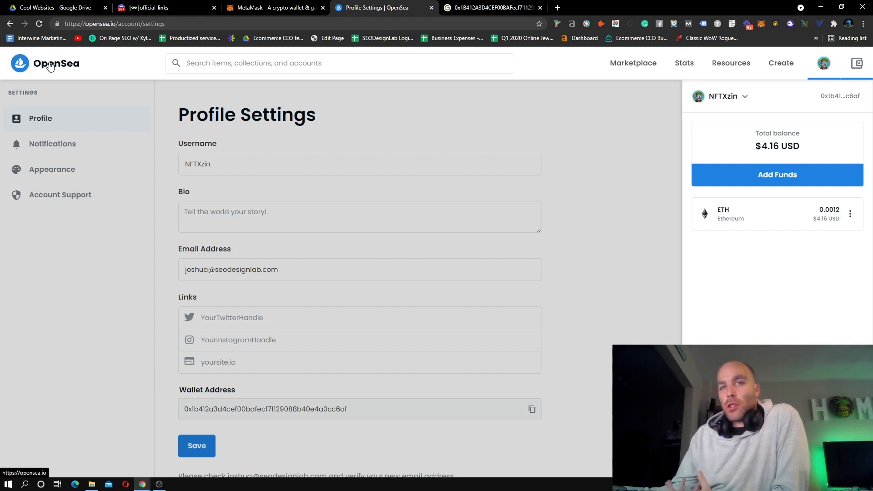